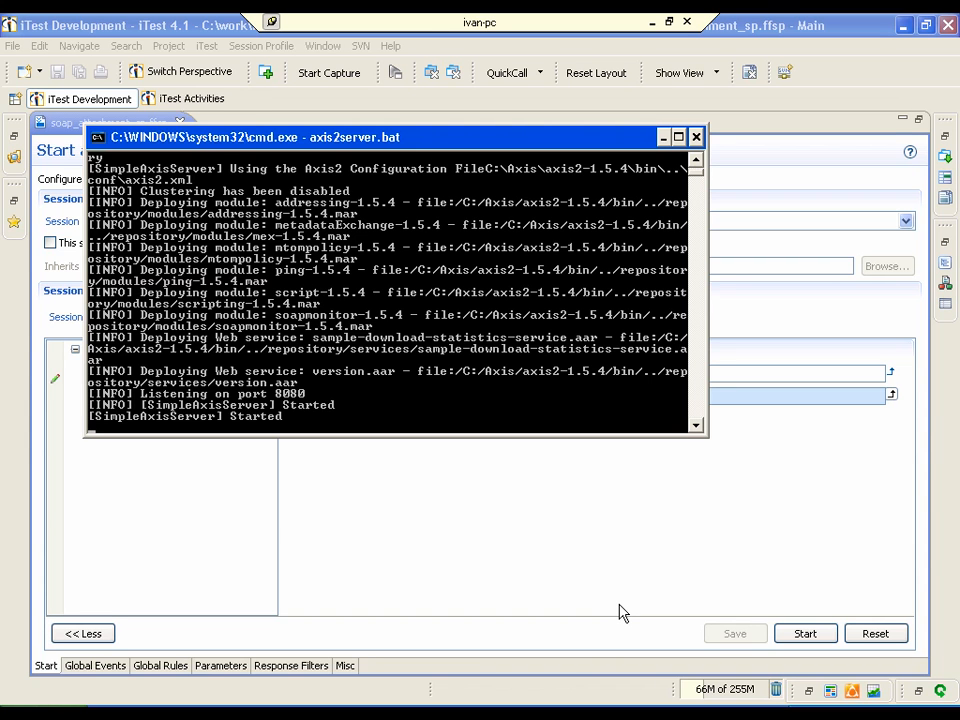
pyautogui.moveTo(575, 533)
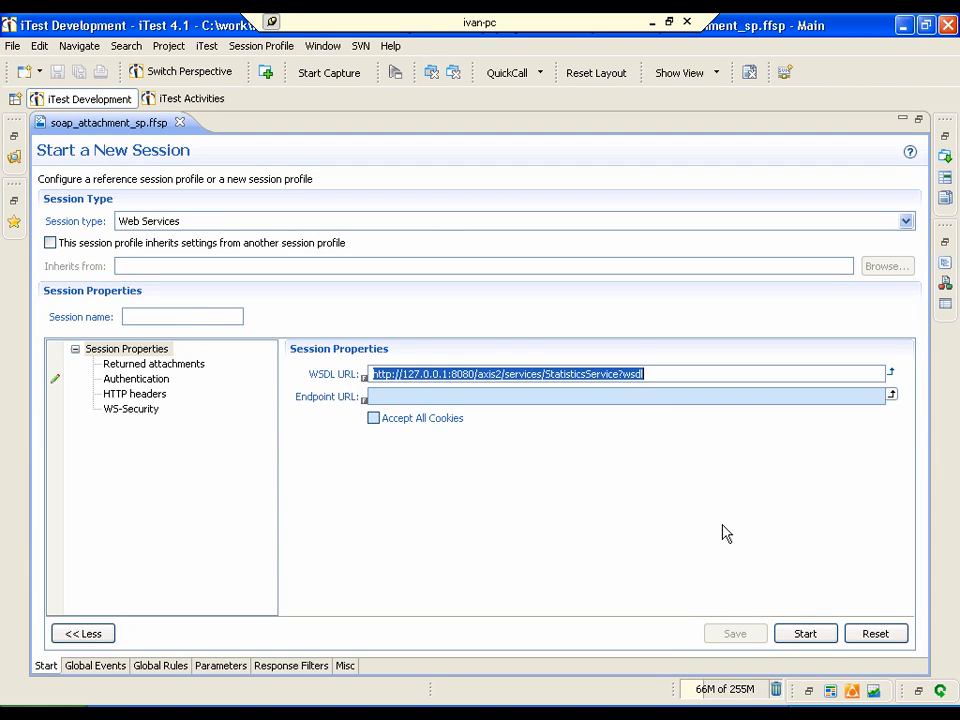
# - Start the session, select StatisticsService getStats and its GetStats row, and add an attachment
pyautogui.click(805, 633)
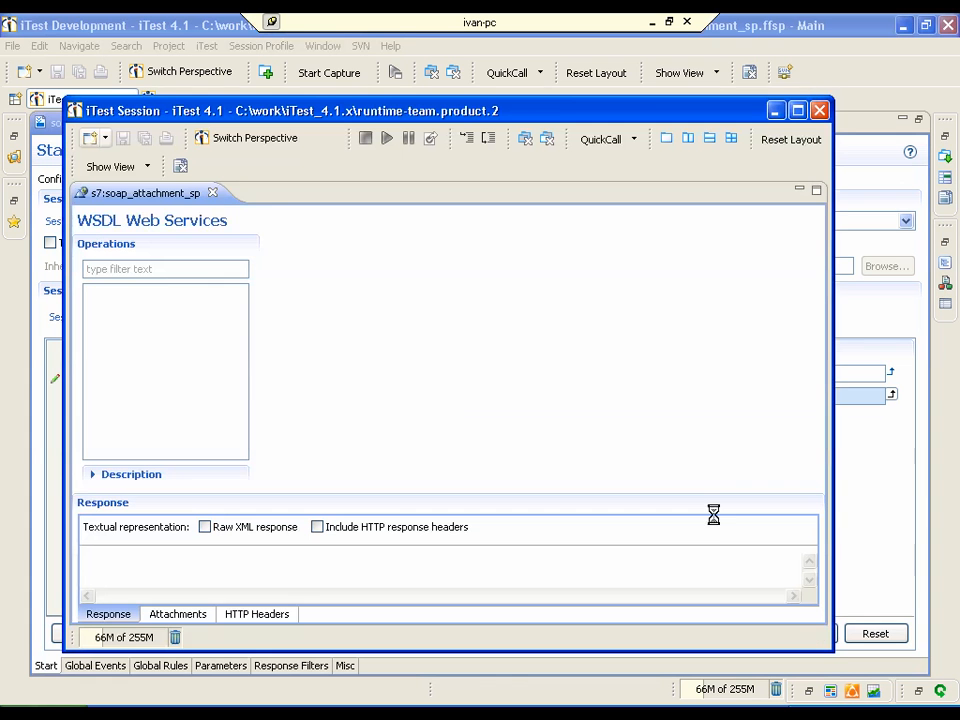
pyautogui.click(160, 309)
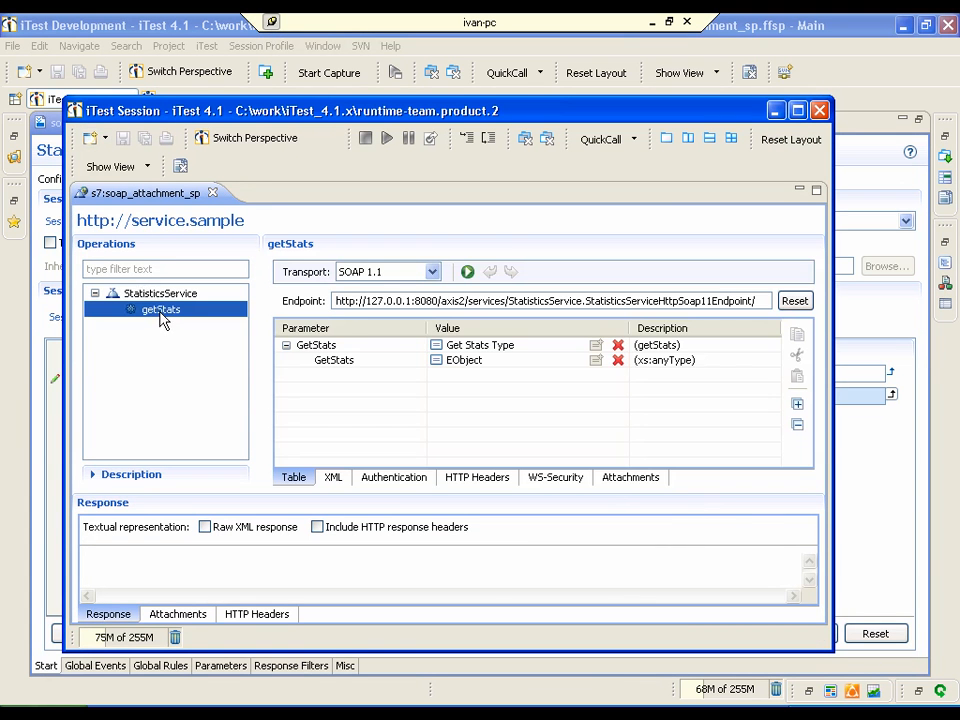
pyautogui.click(316, 344)
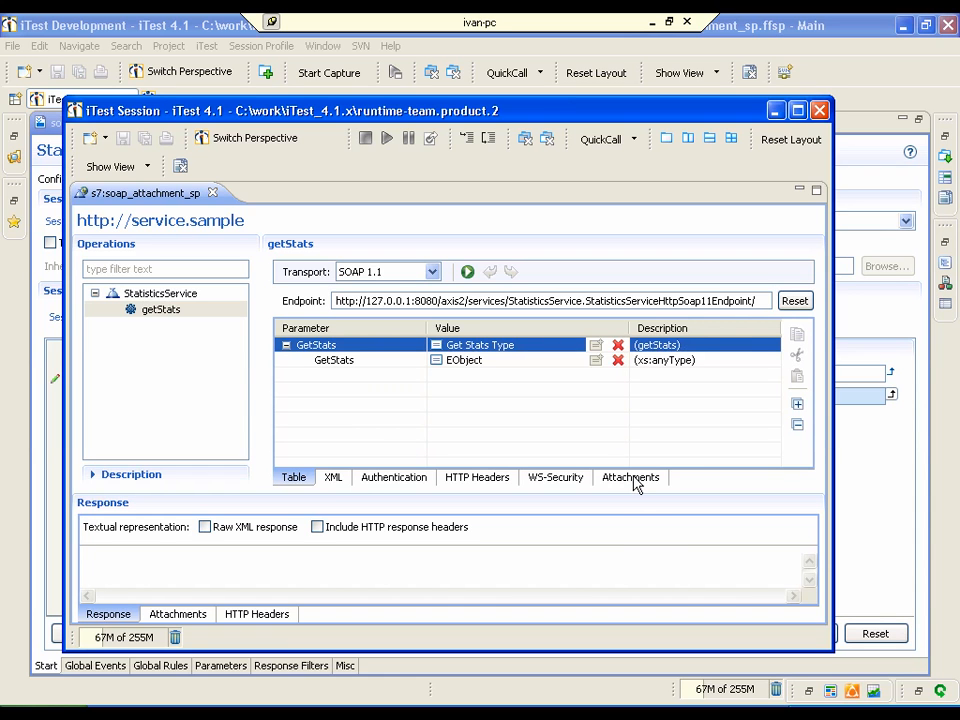
pyautogui.click(630, 477)
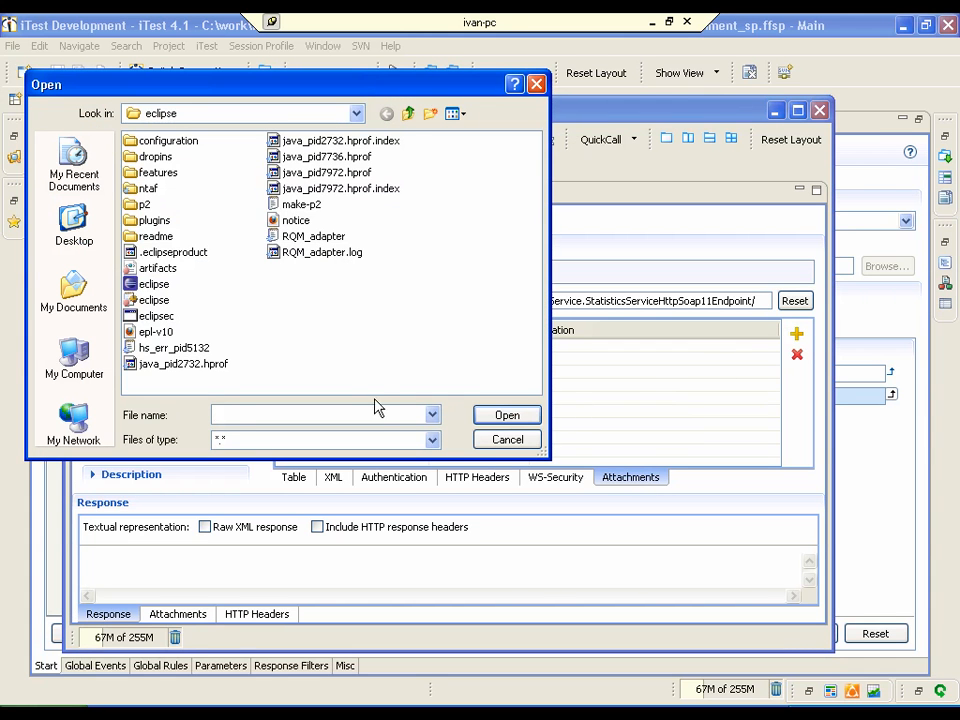
# - Attach notice.html with the ID 'attach' and return to the parameter table
pyautogui.click(296, 220)
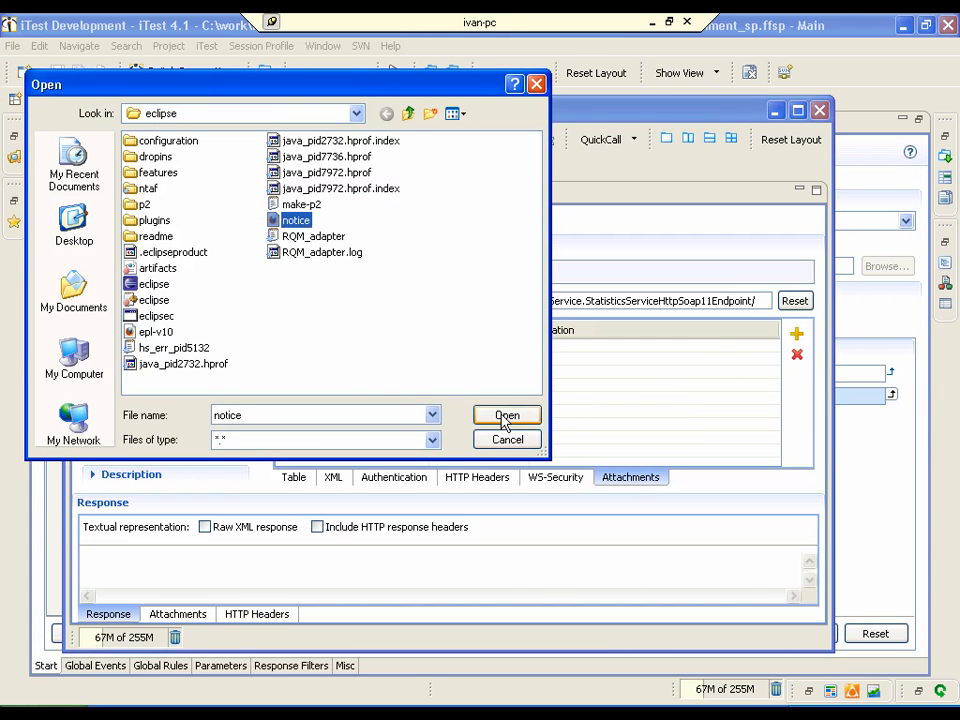
pyautogui.click(506, 415)
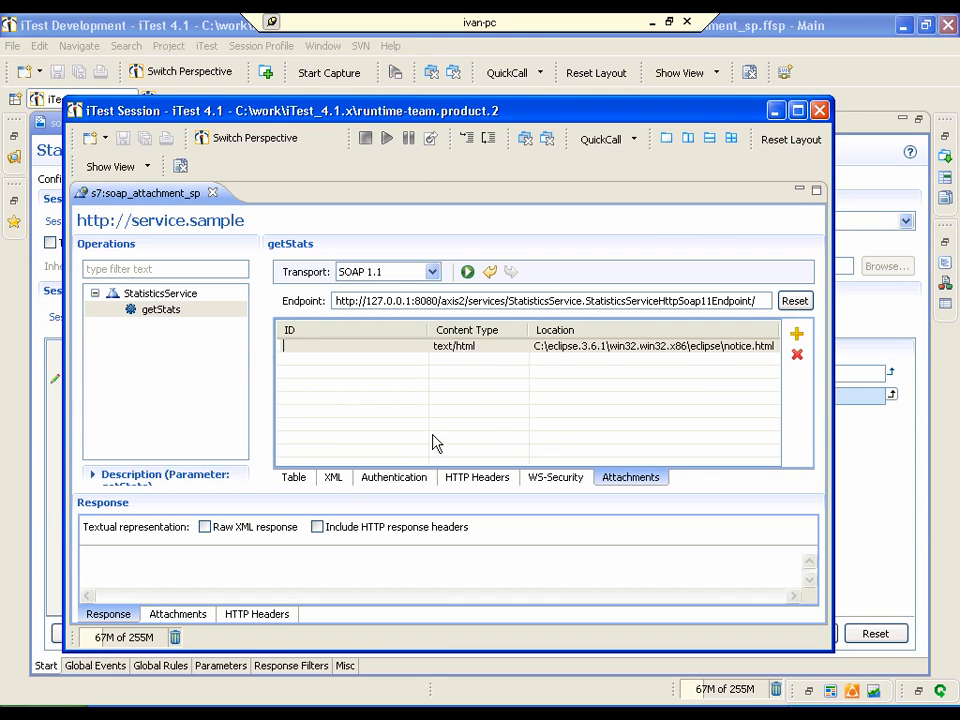
pyautogui.moveTo(343, 433)
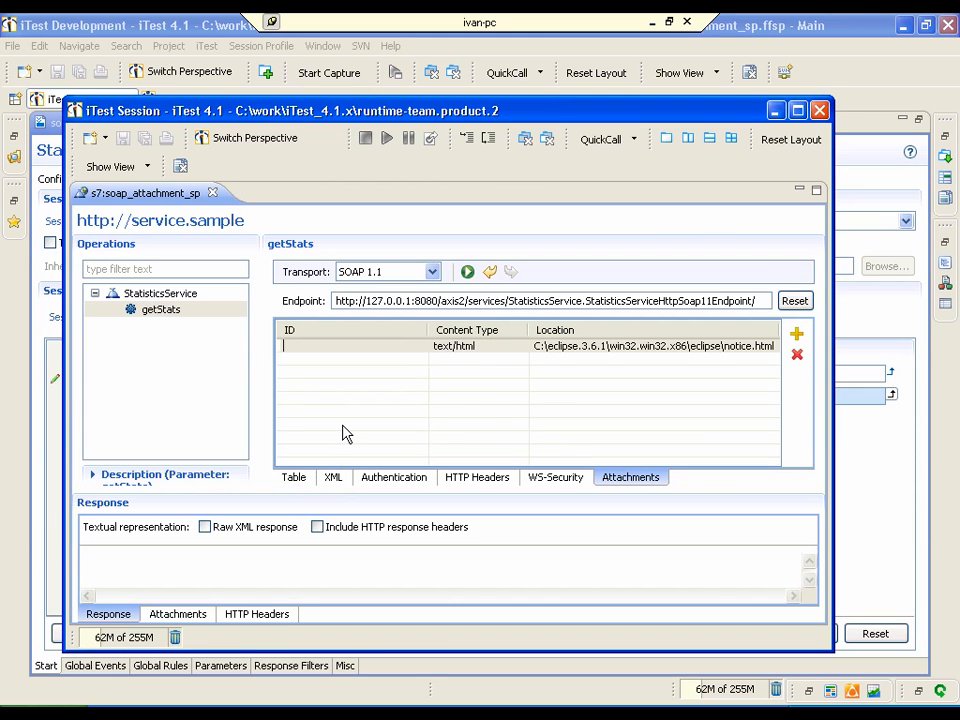
pyautogui.write('attach')
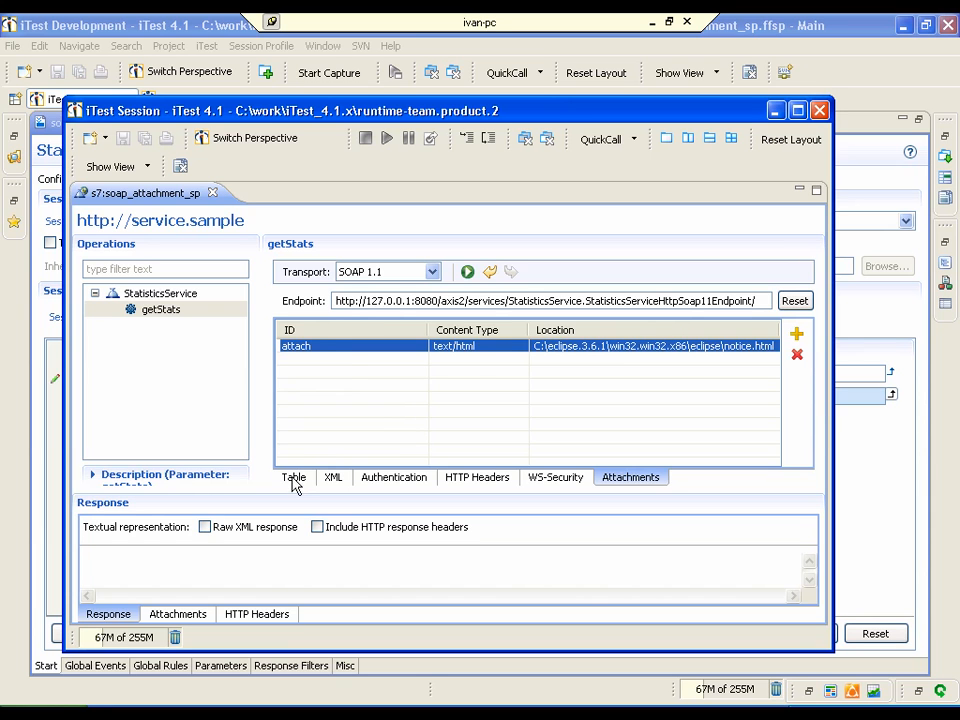
pyautogui.click(293, 477)
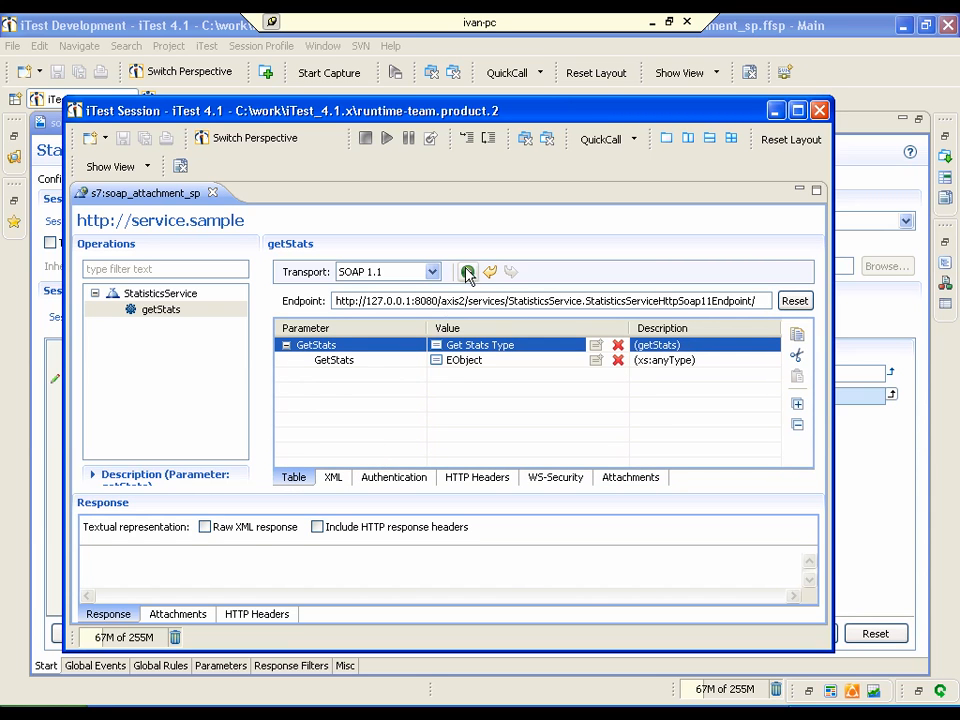
# - Invoke getStats, view the 32768-byte octet-stream response attachment, and cancel Save As
pyautogui.click(467, 271)
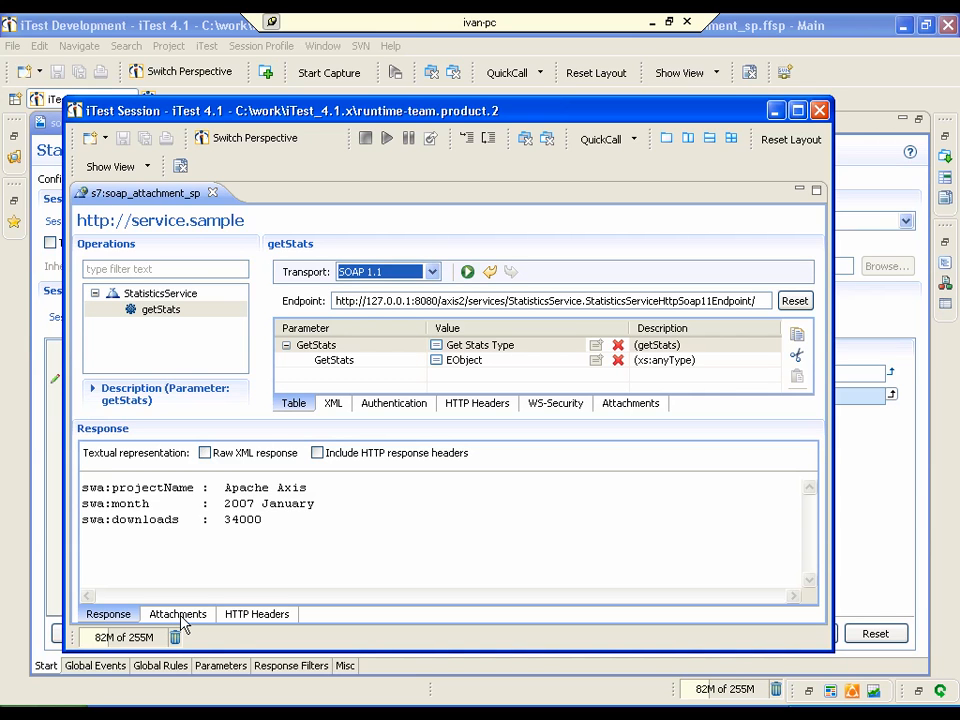
pyautogui.click(177, 613)
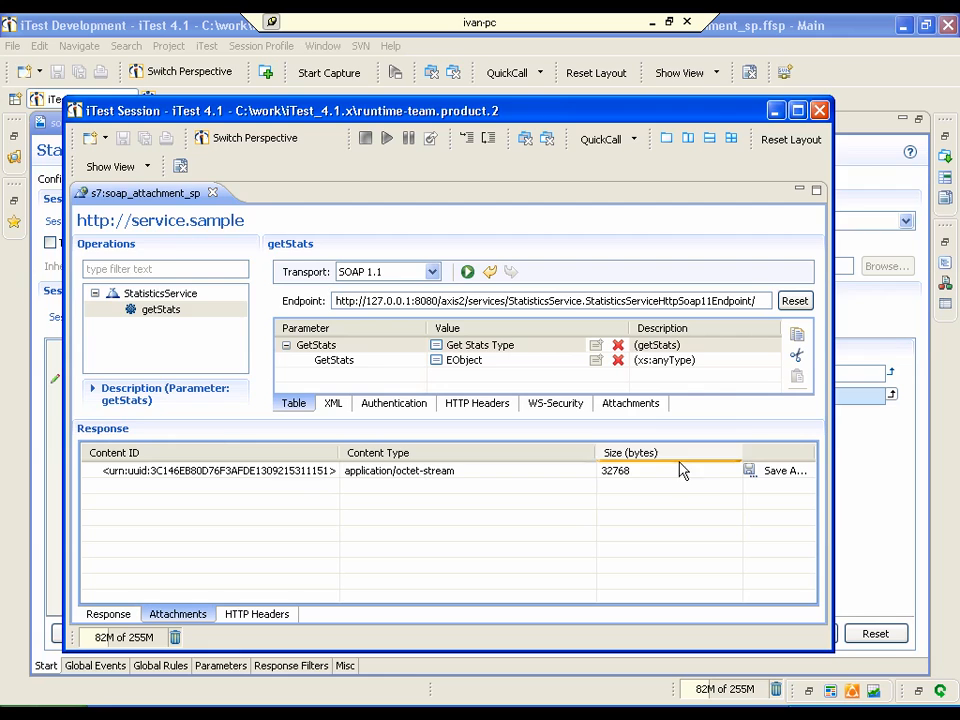
pyautogui.click(786, 470)
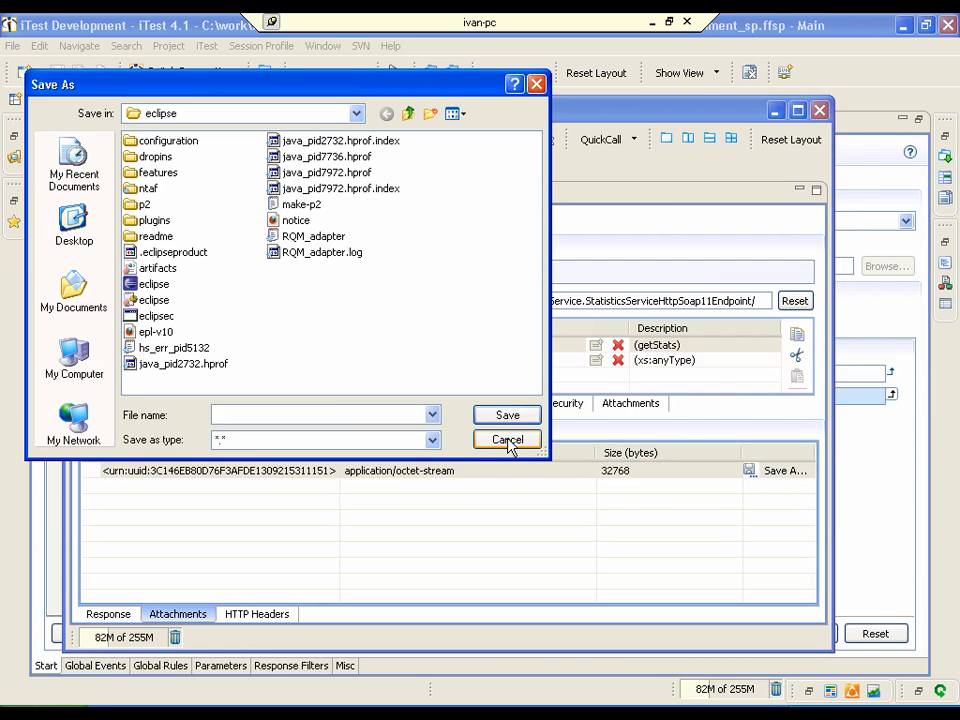
pyautogui.click(507, 440)
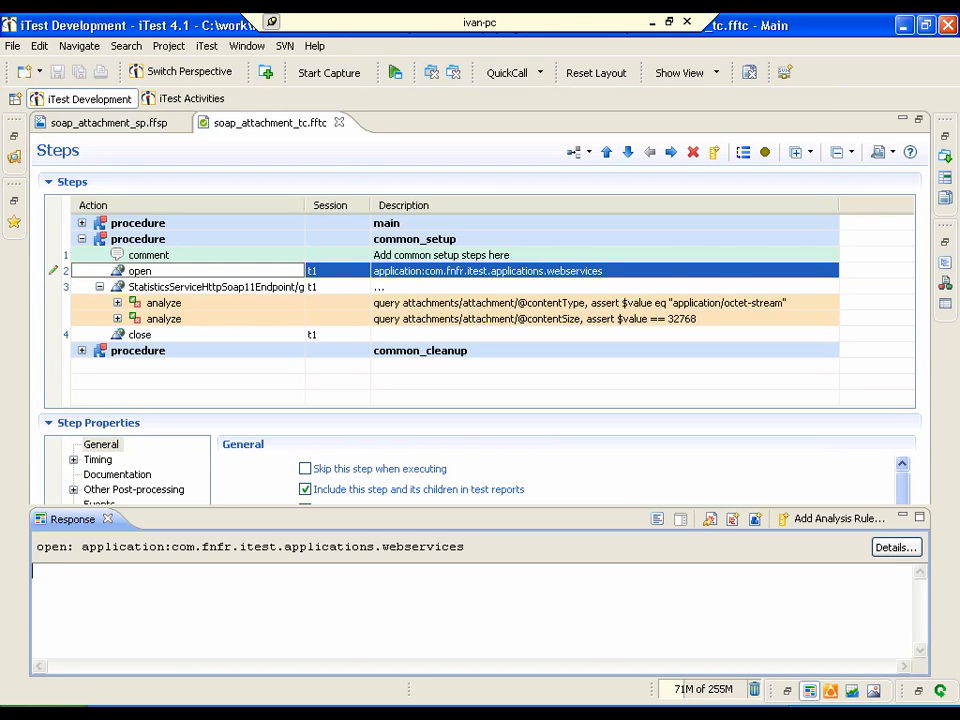
pyautogui.moveTo(645, 416)
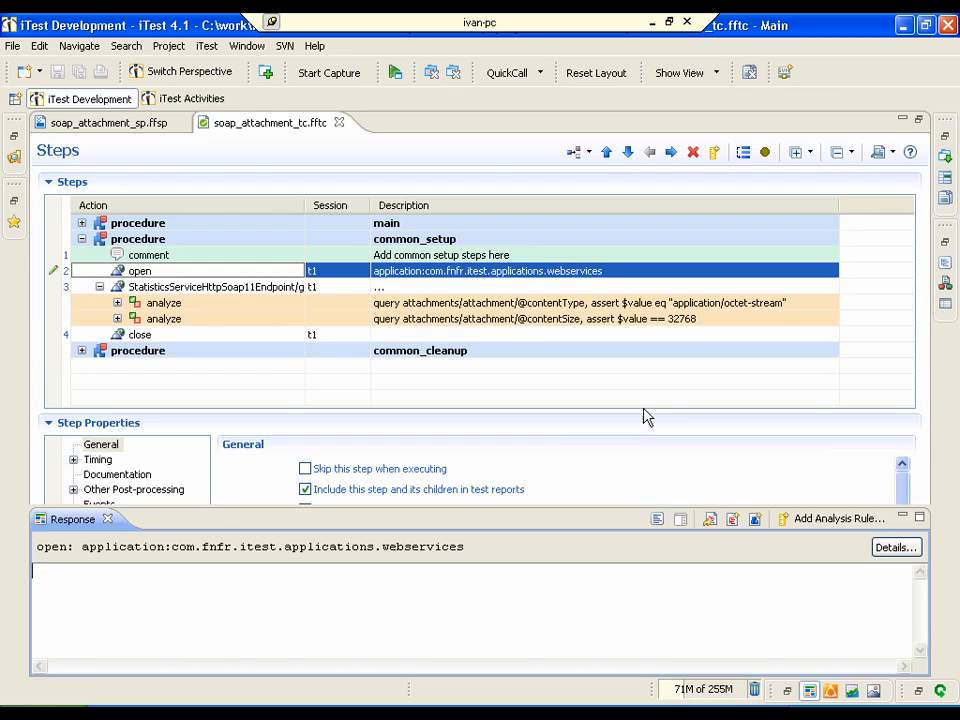
pyautogui.moveTo(248, 293)
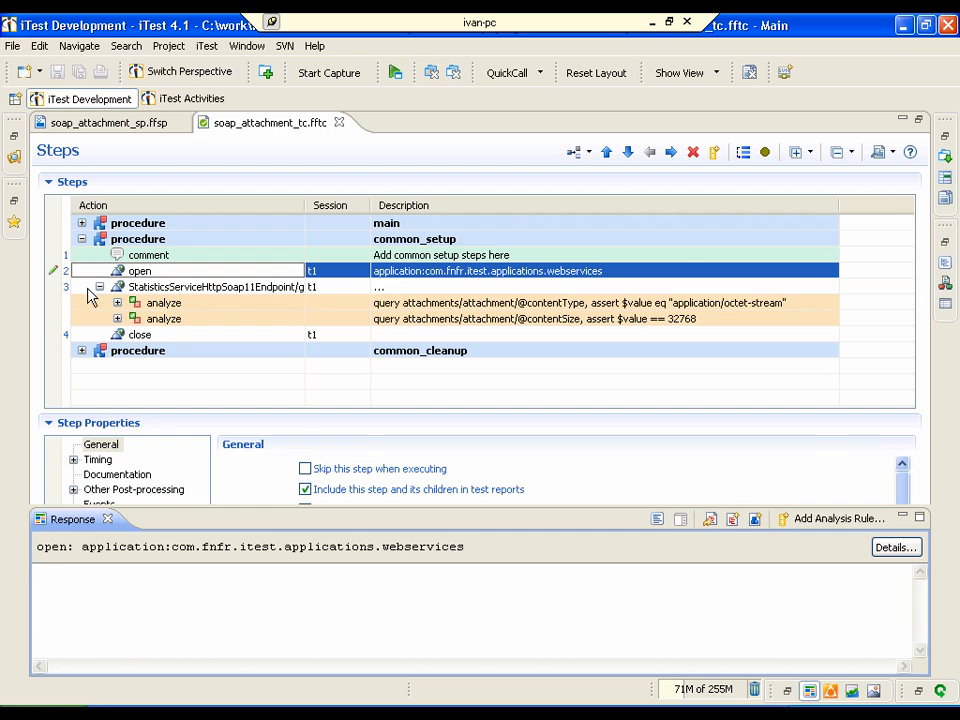
# - Select the StatisticsServiceHttpSoap11Endpoint step and show the Images view with the downloads line chart
pyautogui.click(220, 287)
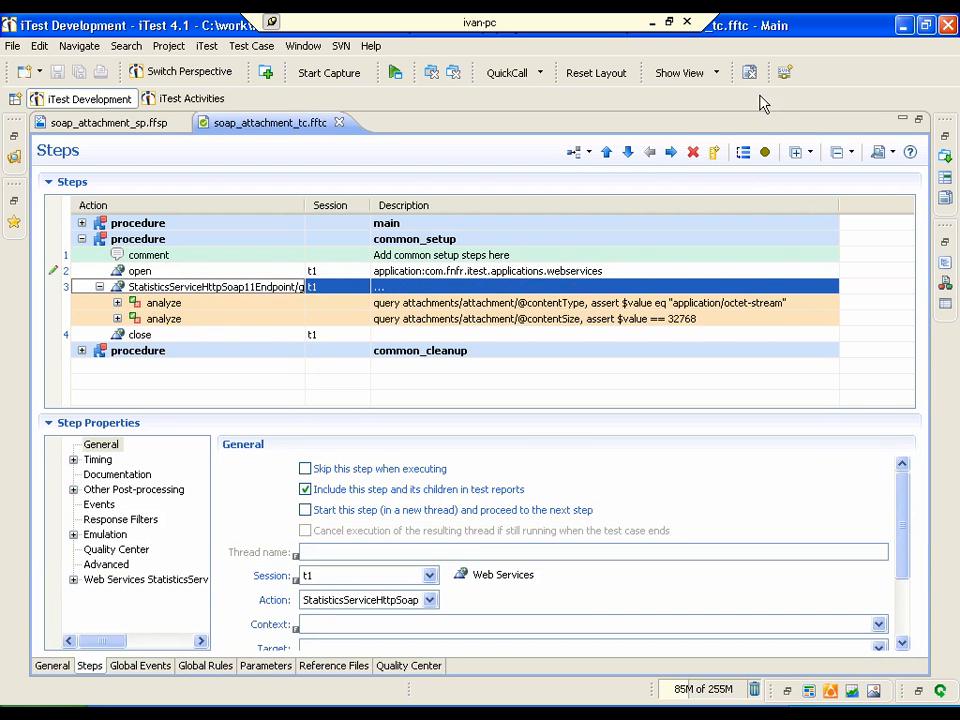
pyautogui.click(685, 72)
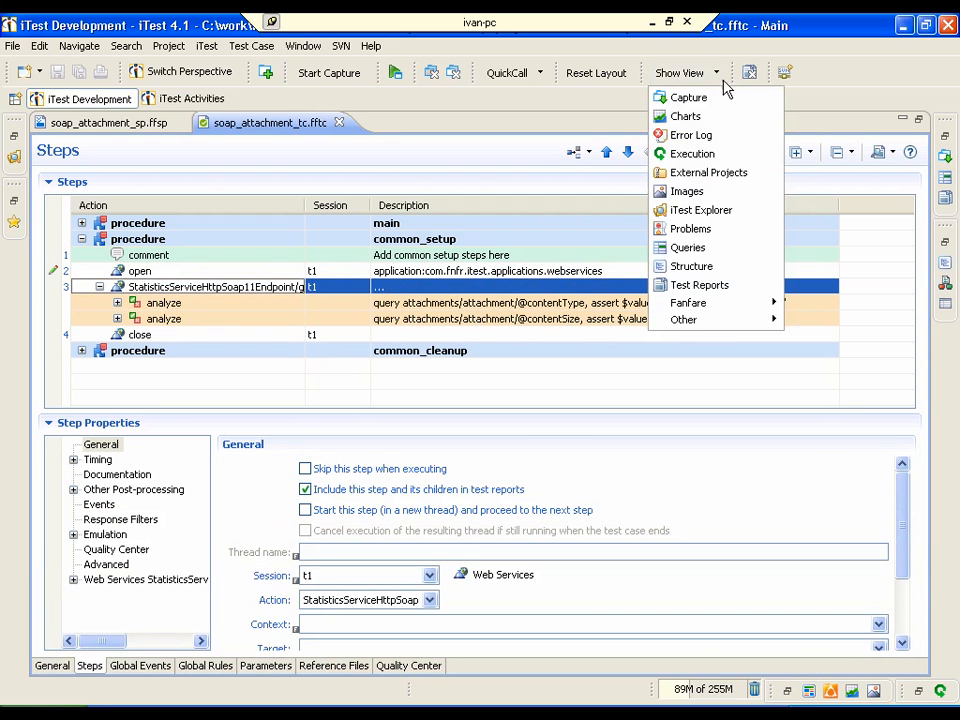
pyautogui.click(687, 191)
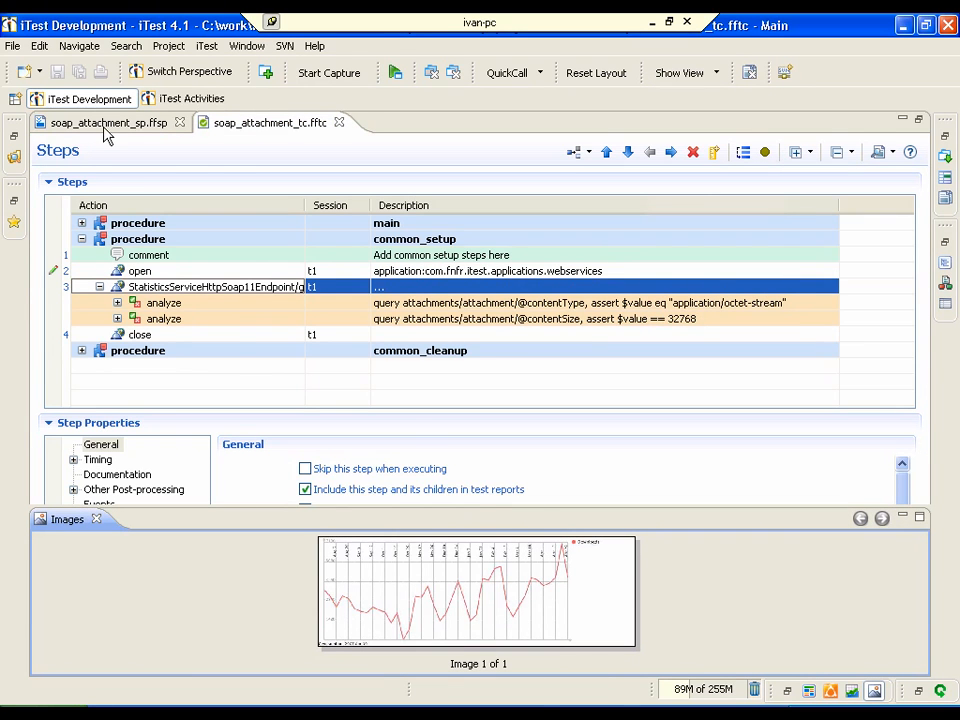
# - Open Returned attachments in soap_attachment_sp.ffsp and cancel the folder selection, leaving the directory empty
pyautogui.click(108, 122)
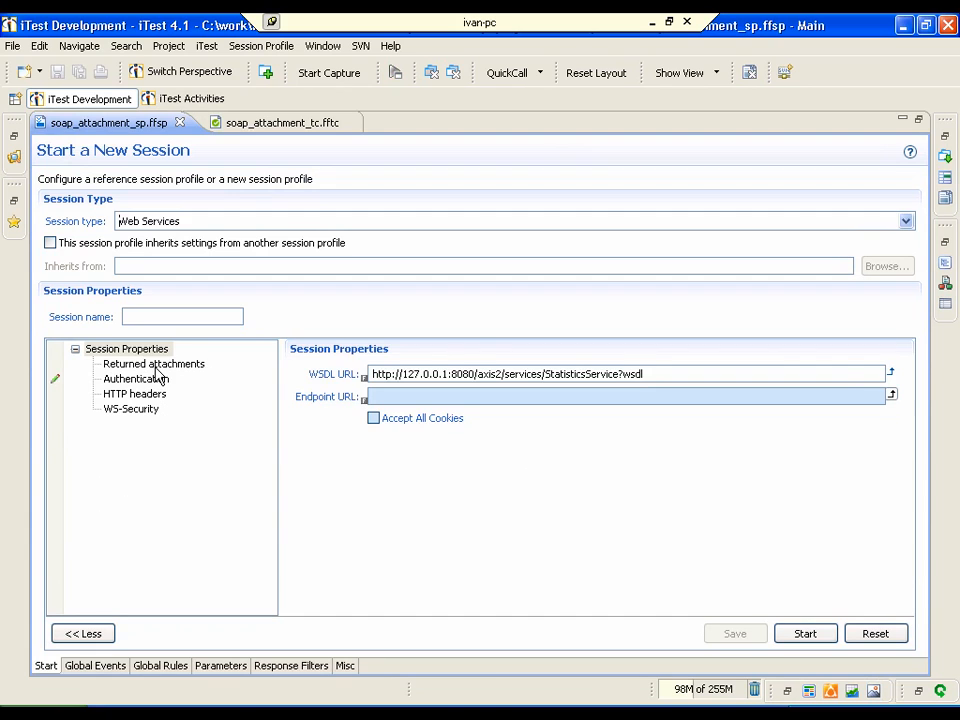
pyautogui.click(153, 363)
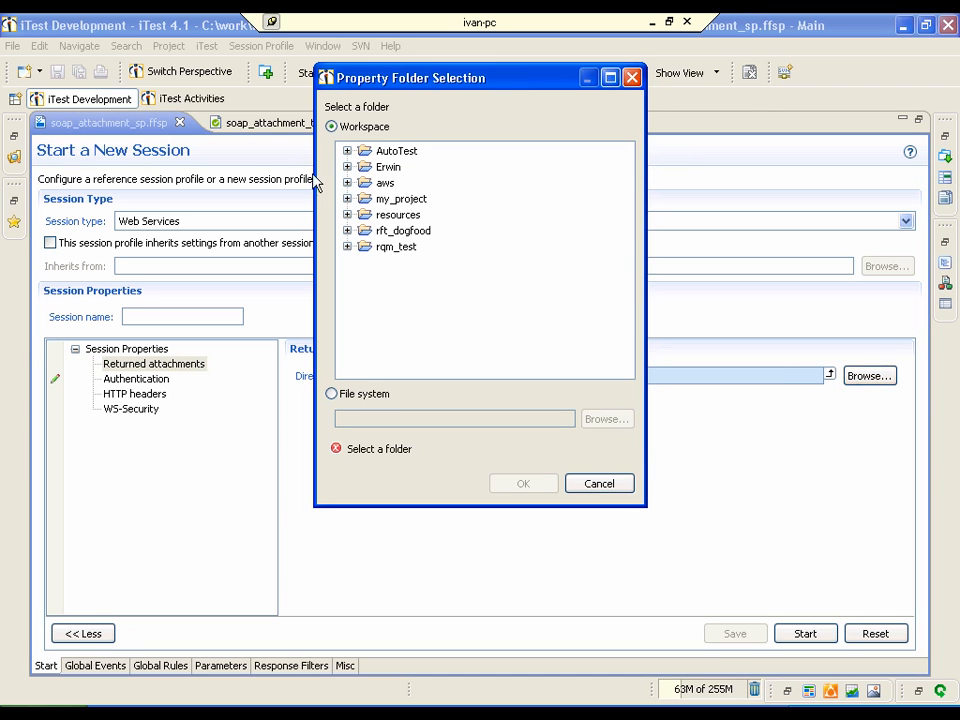
pyautogui.moveTo(443, 400)
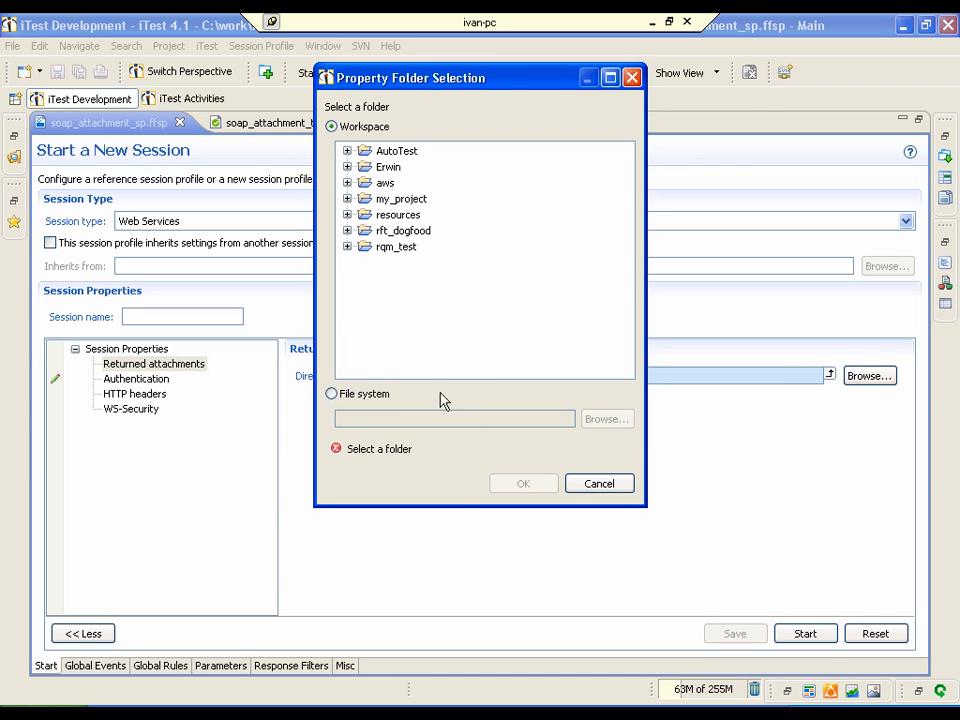
pyautogui.click(599, 483)
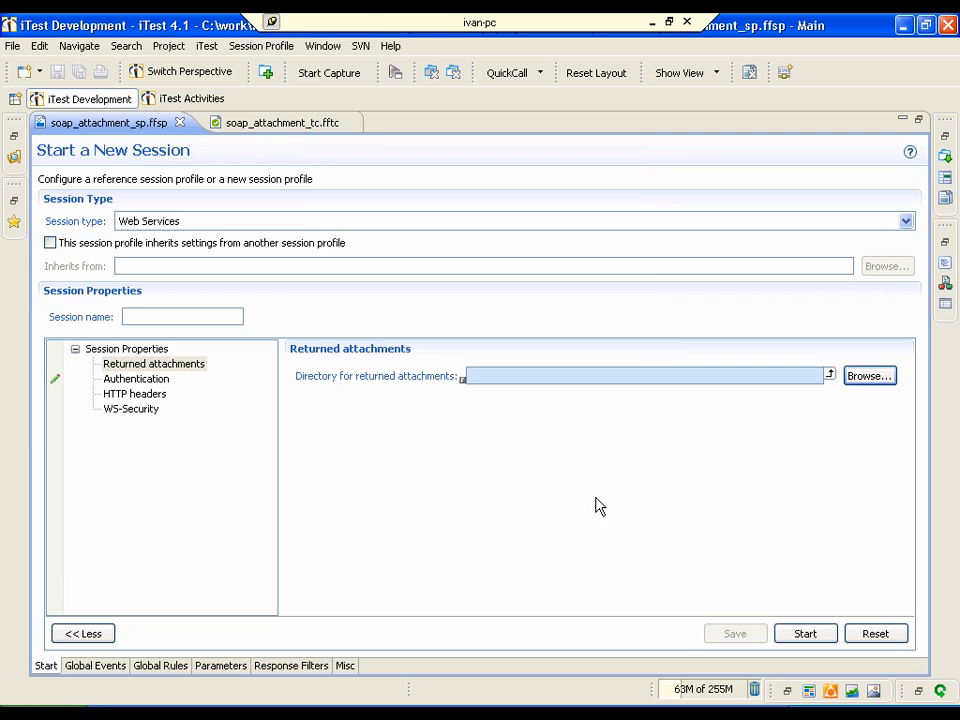
pyautogui.moveTo(630, 508)
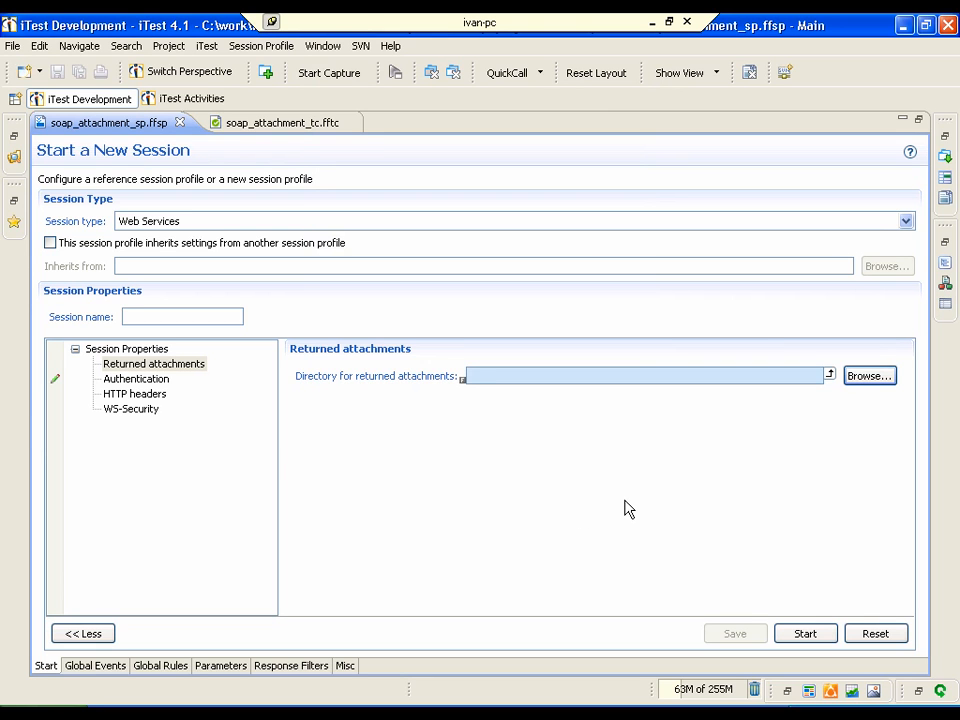
pyautogui.moveTo(812, 496)
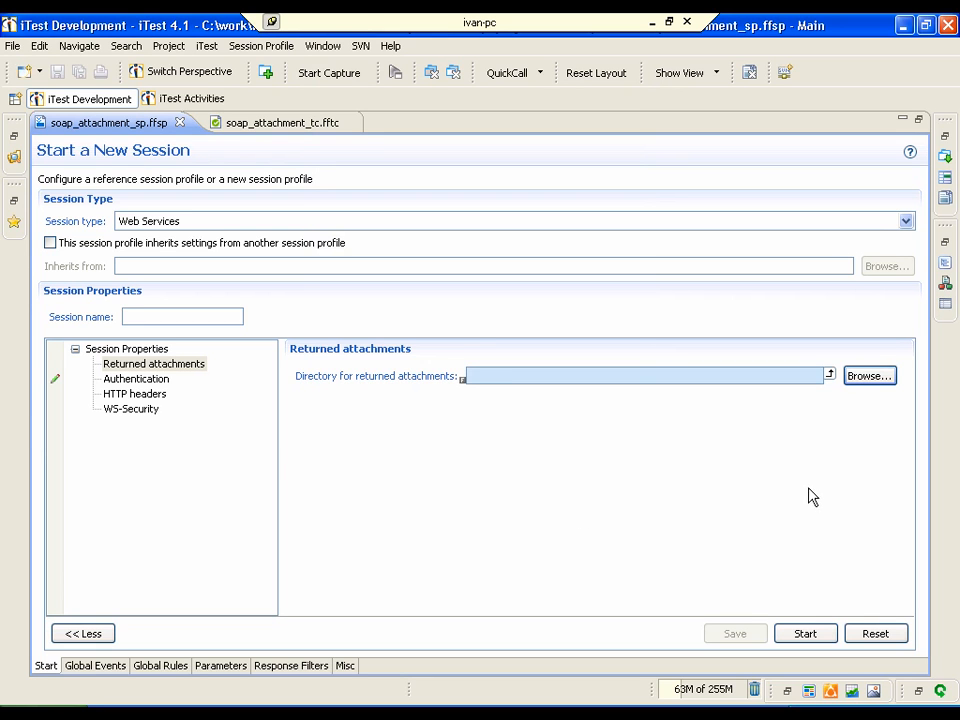